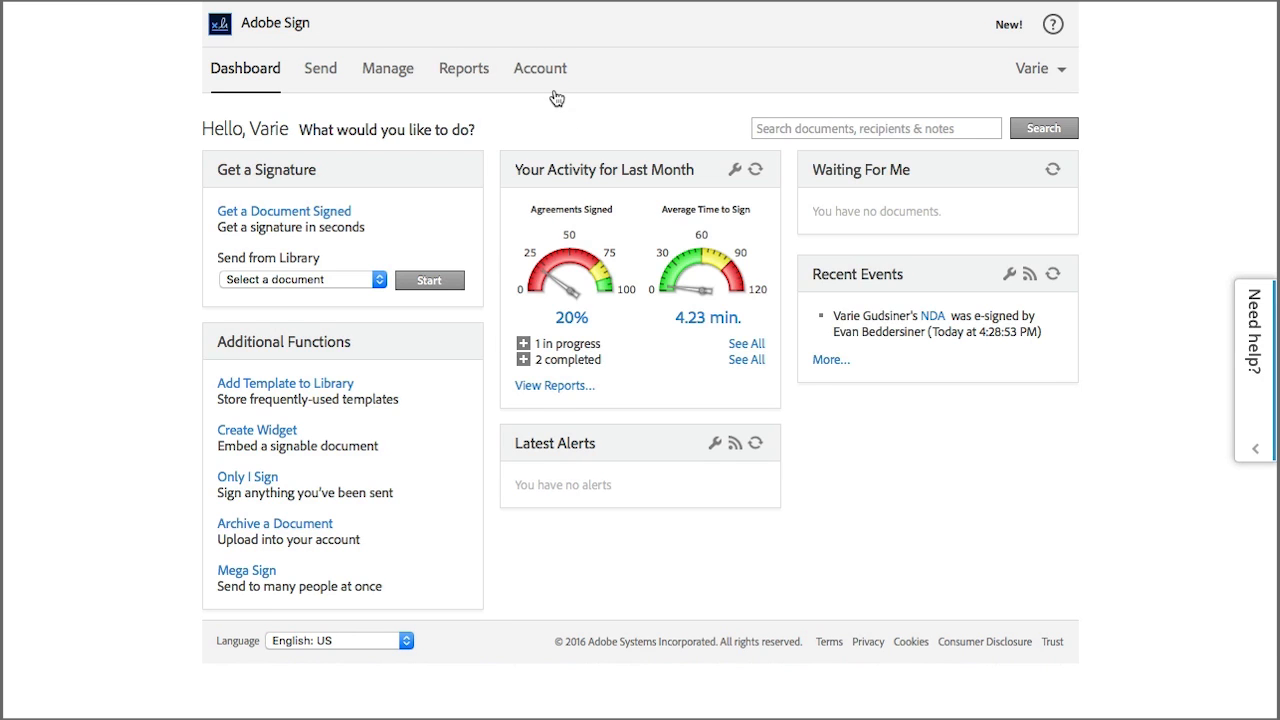
Step: Open the Account tab and scroll the settings list toward External Archive
left_click(540, 69)
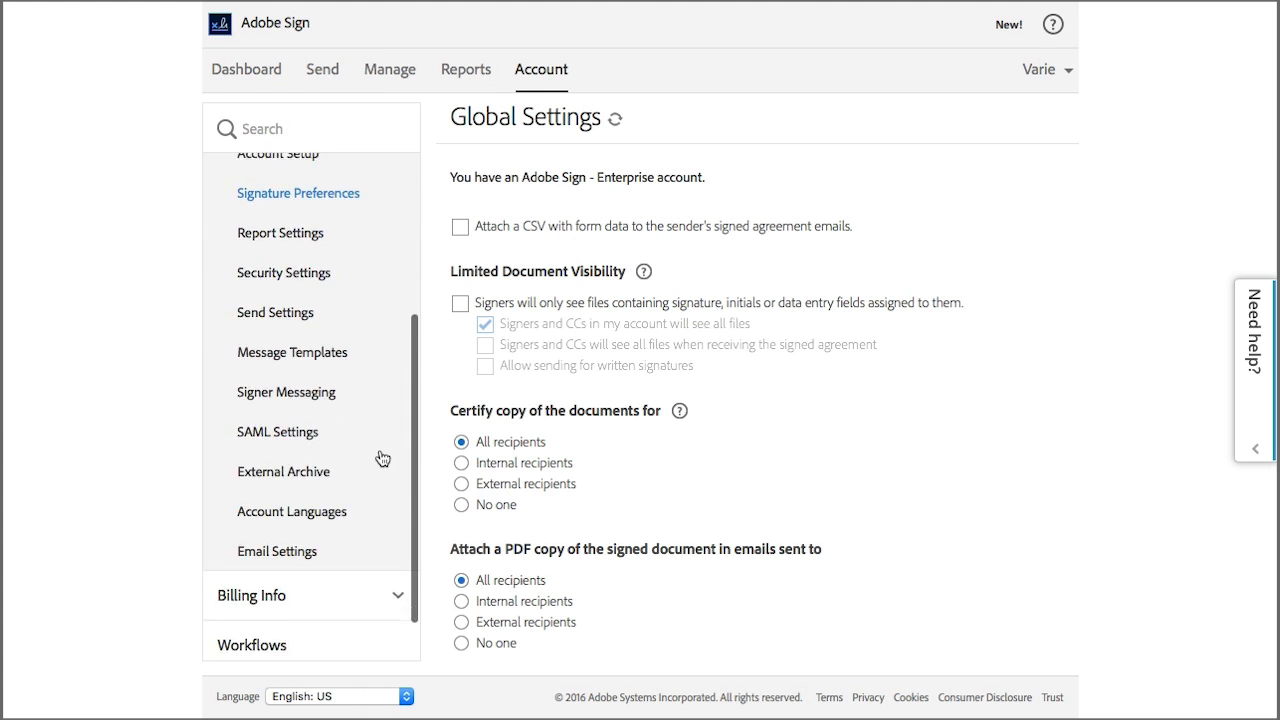
scroll("down", 3)
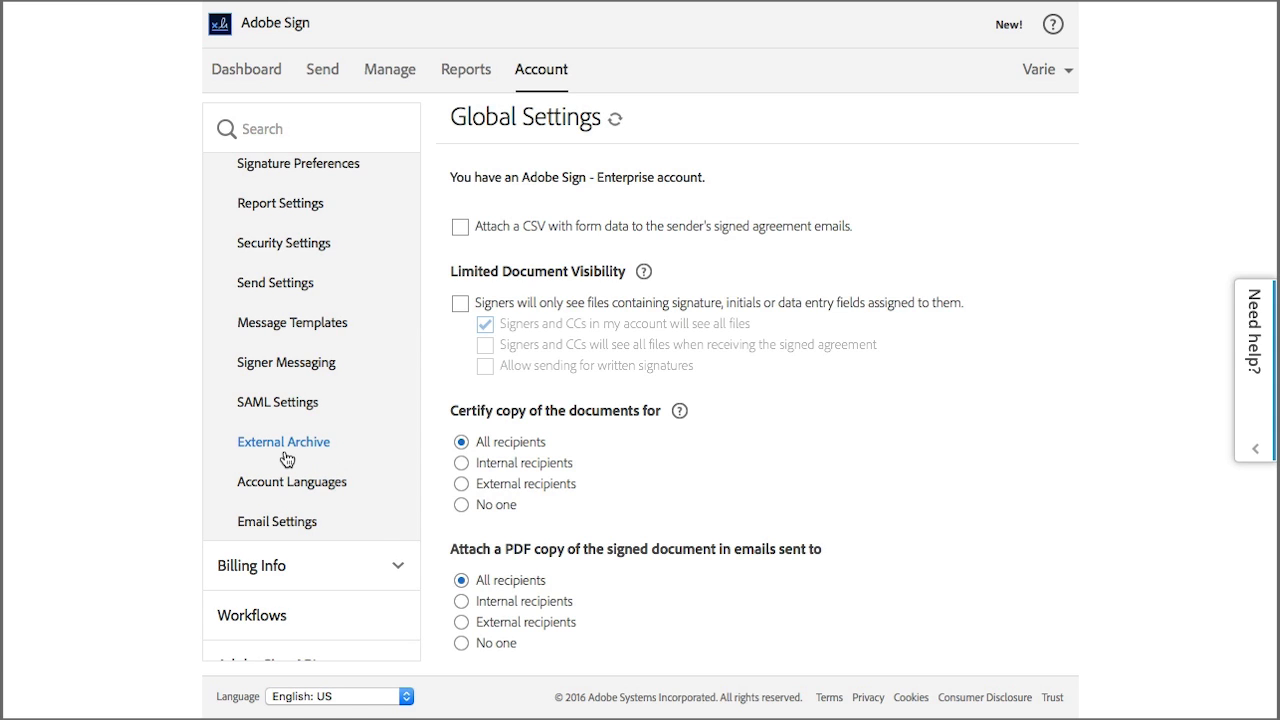
Step: Open External Archive settings and select the empty extra-copy email field
left_click(283, 441)
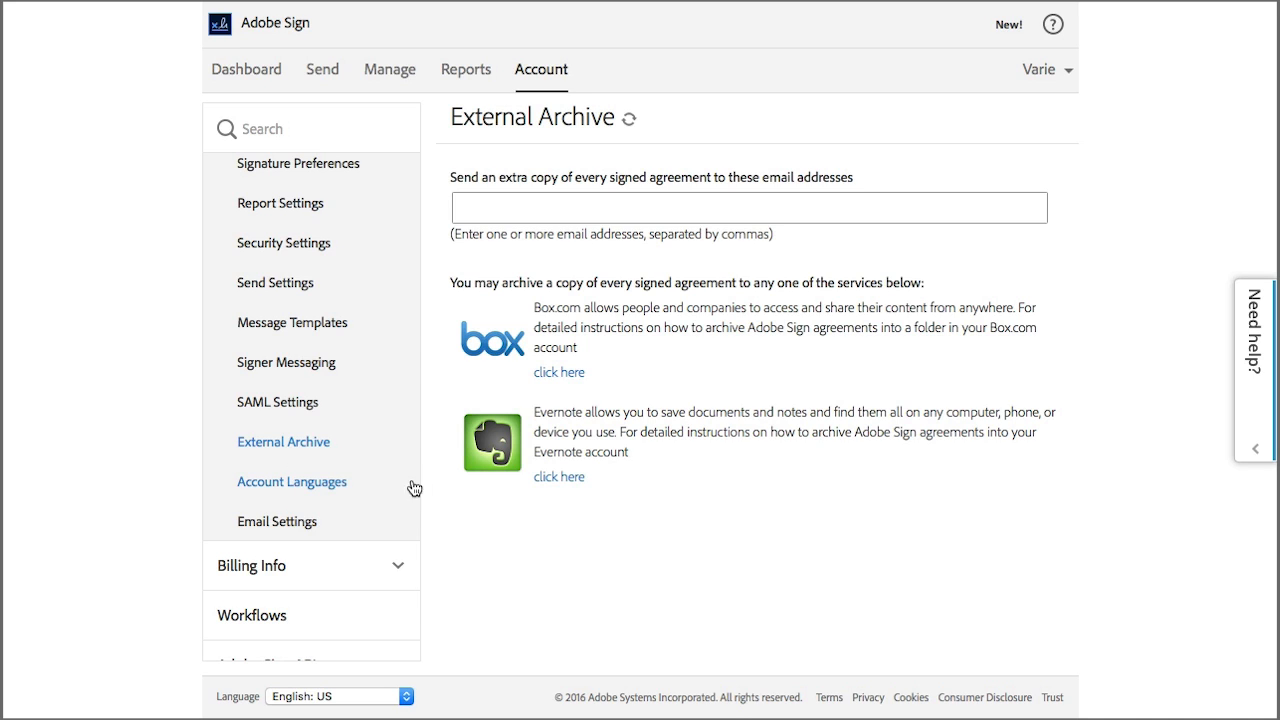
mouse_move(645, 463)
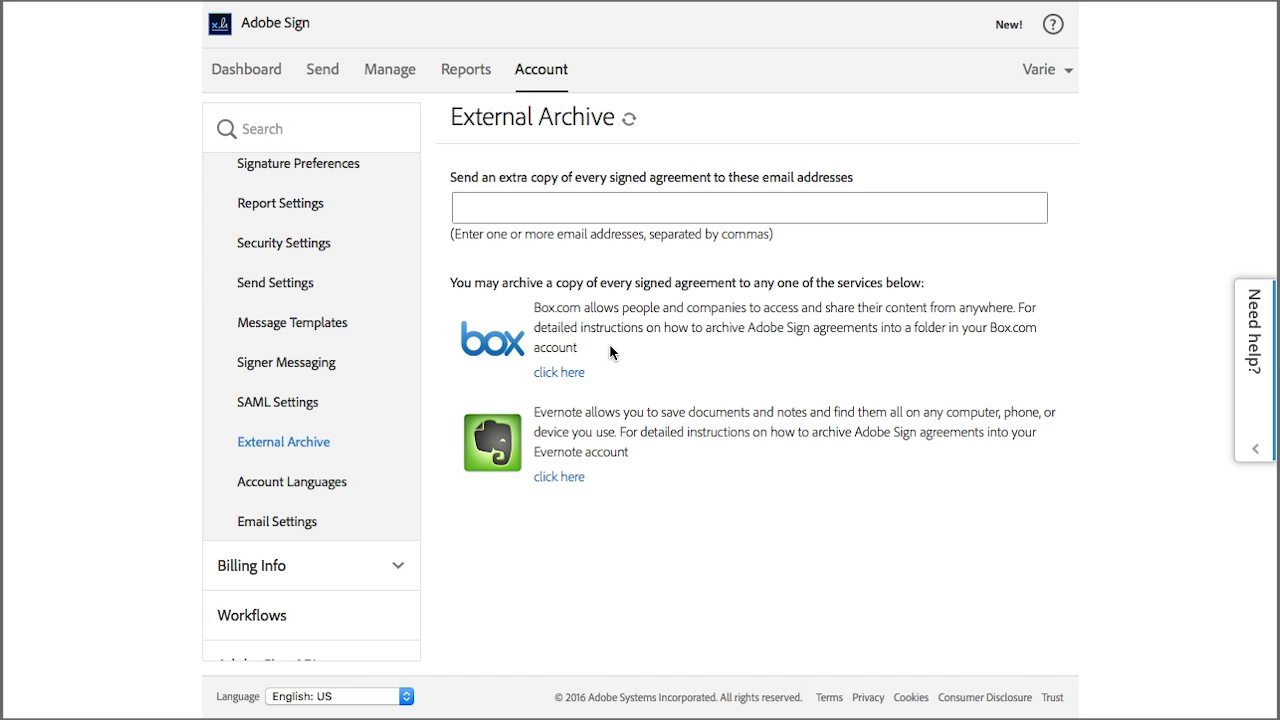
mouse_move(585, 252)
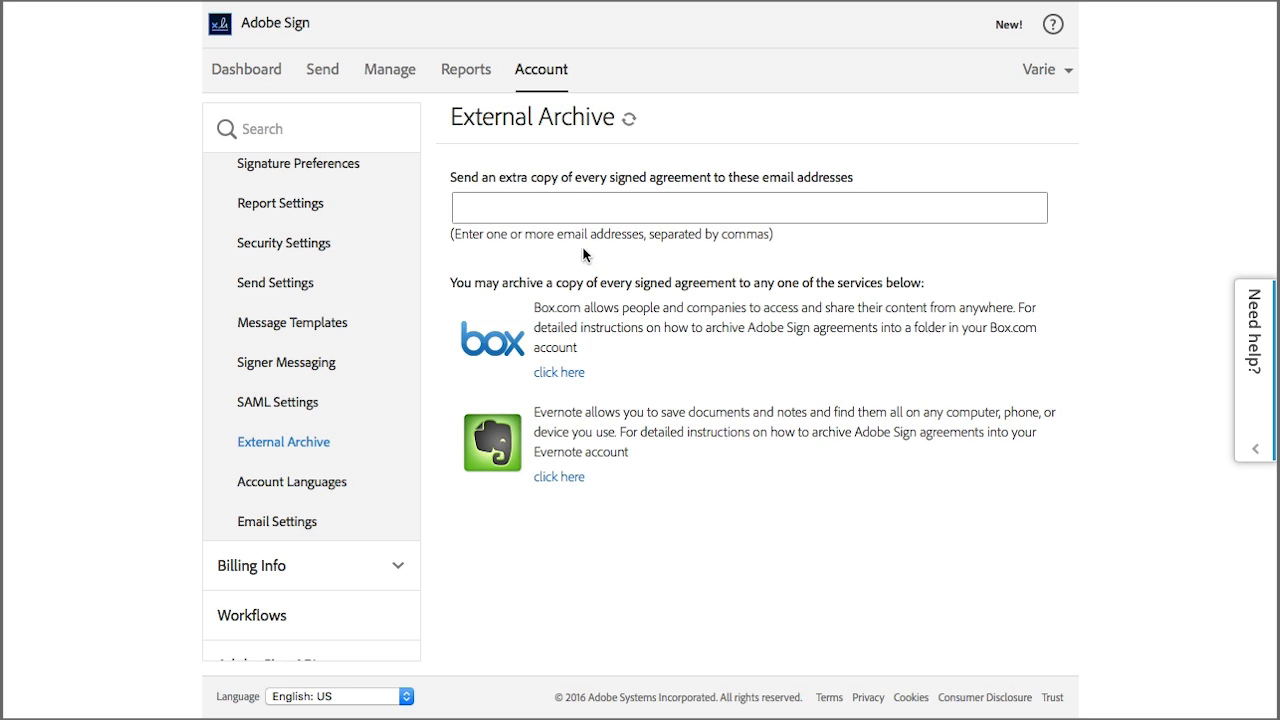
left_click(748, 207)
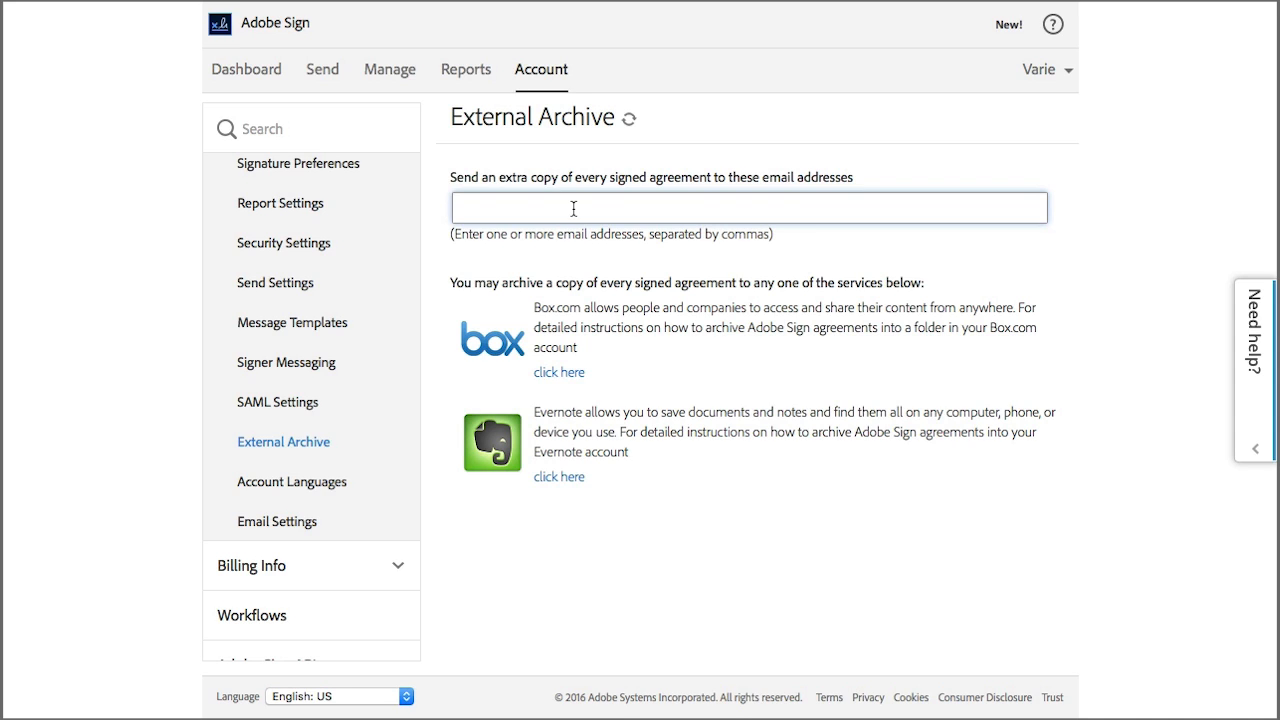
left_click(748, 207)
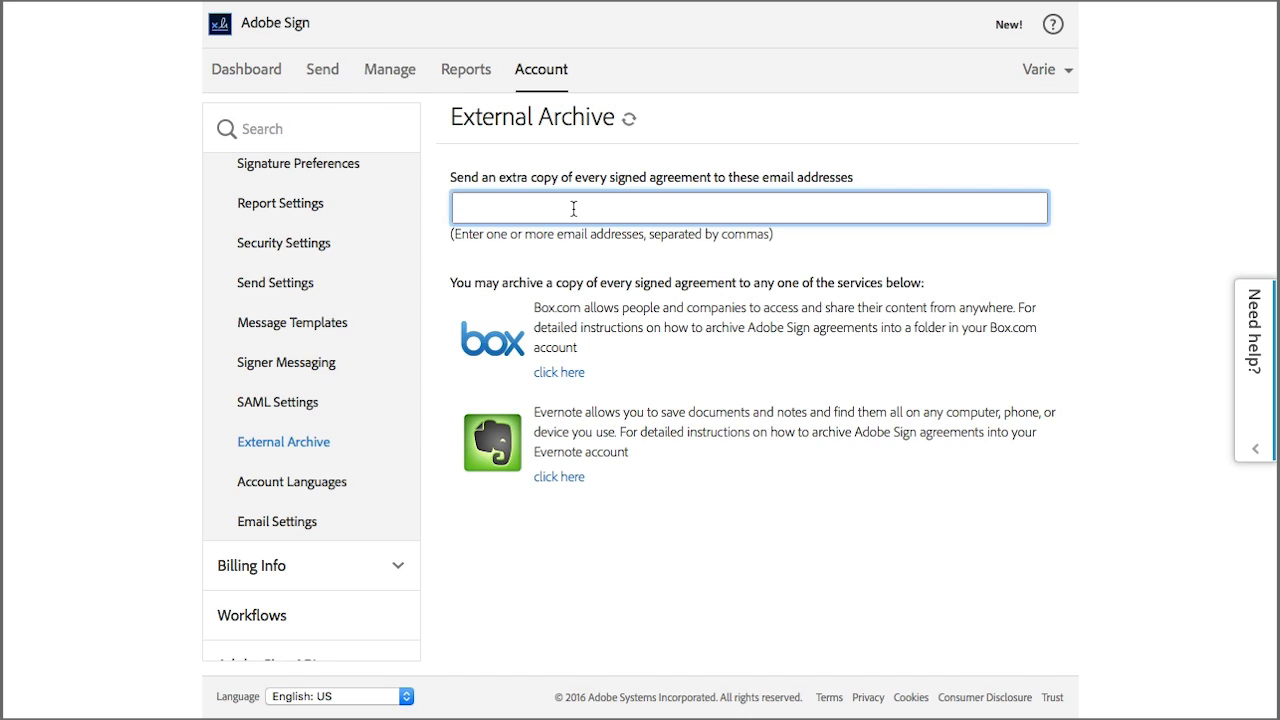
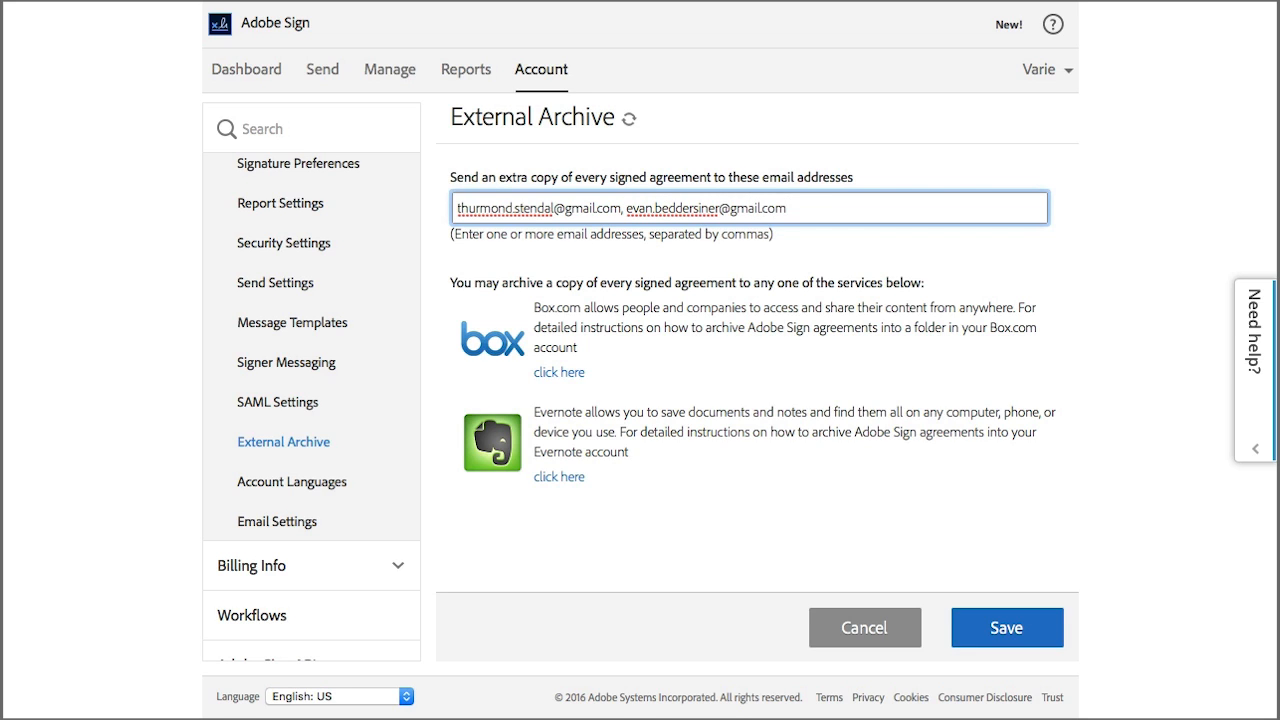
mouse_move(873, 571)
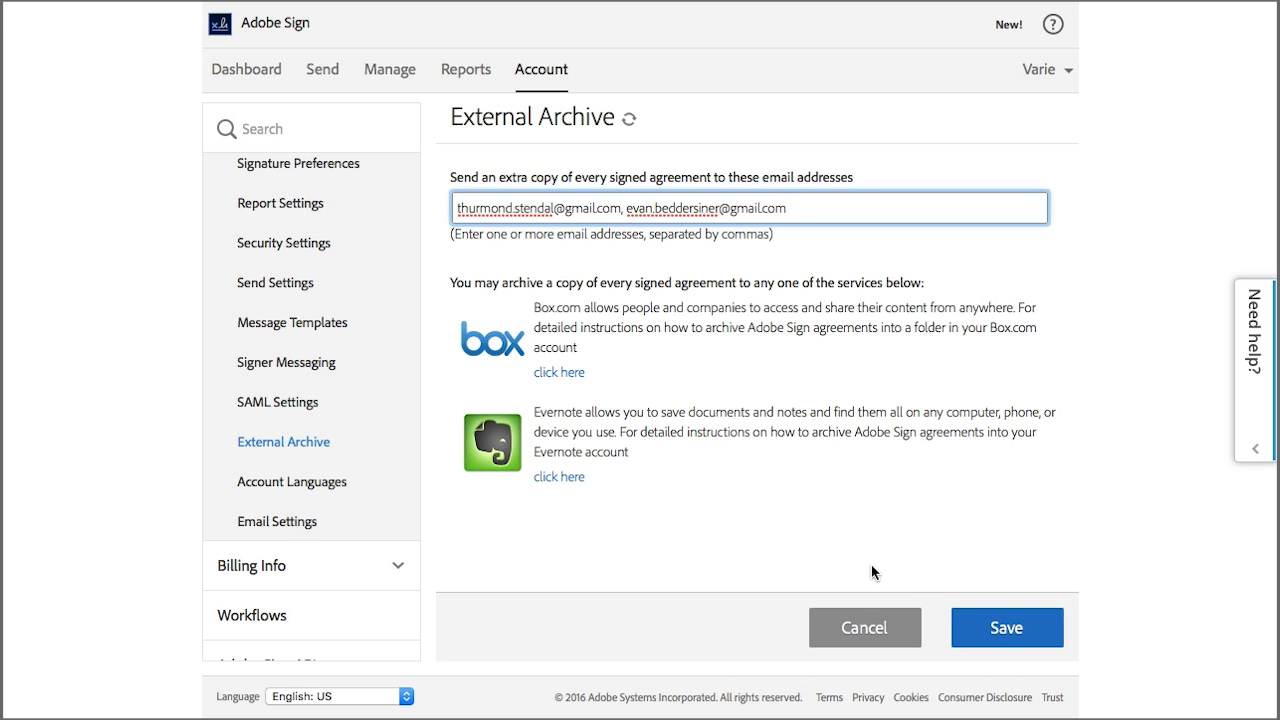
left_click(1006, 627)
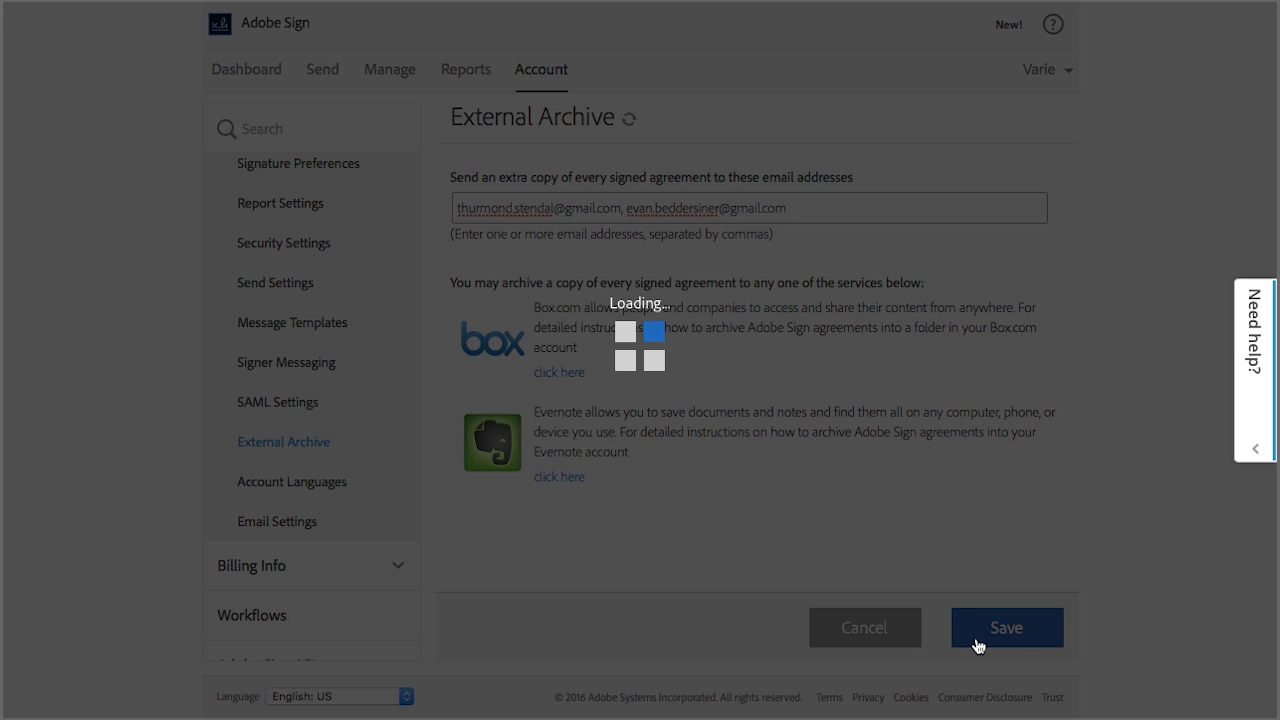
left_click(1006, 627)
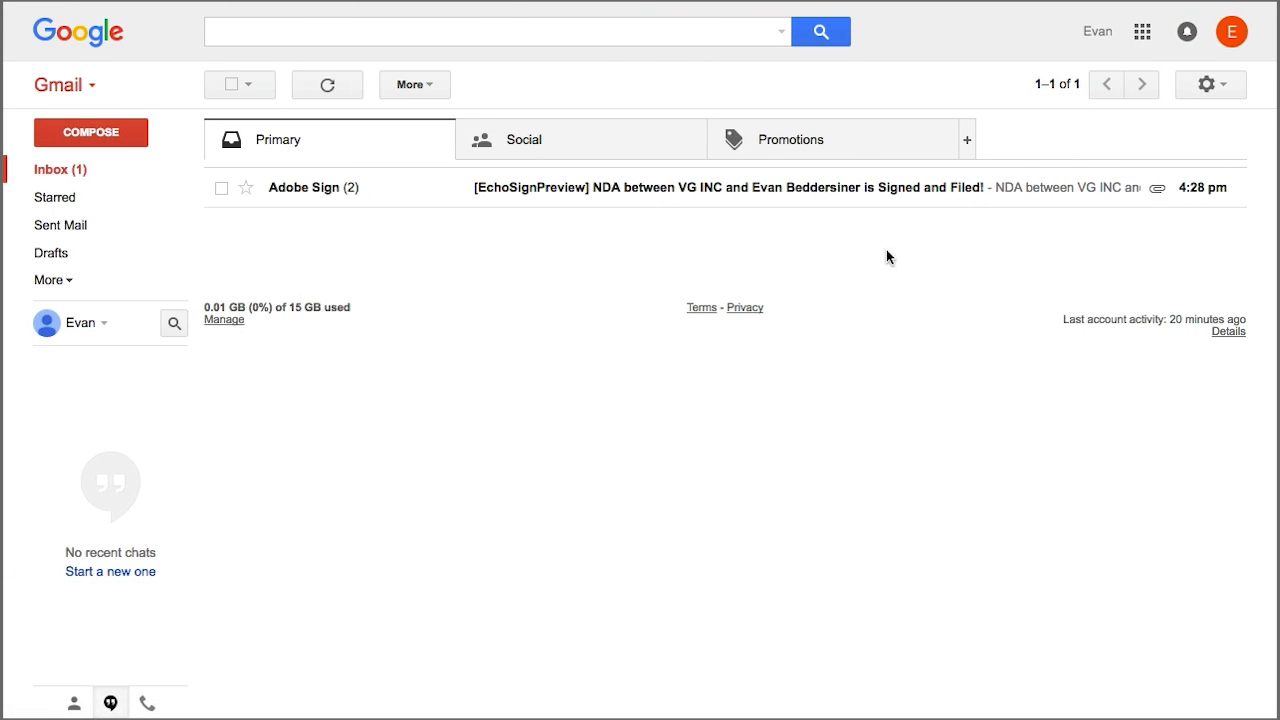
mouse_move(863, 207)
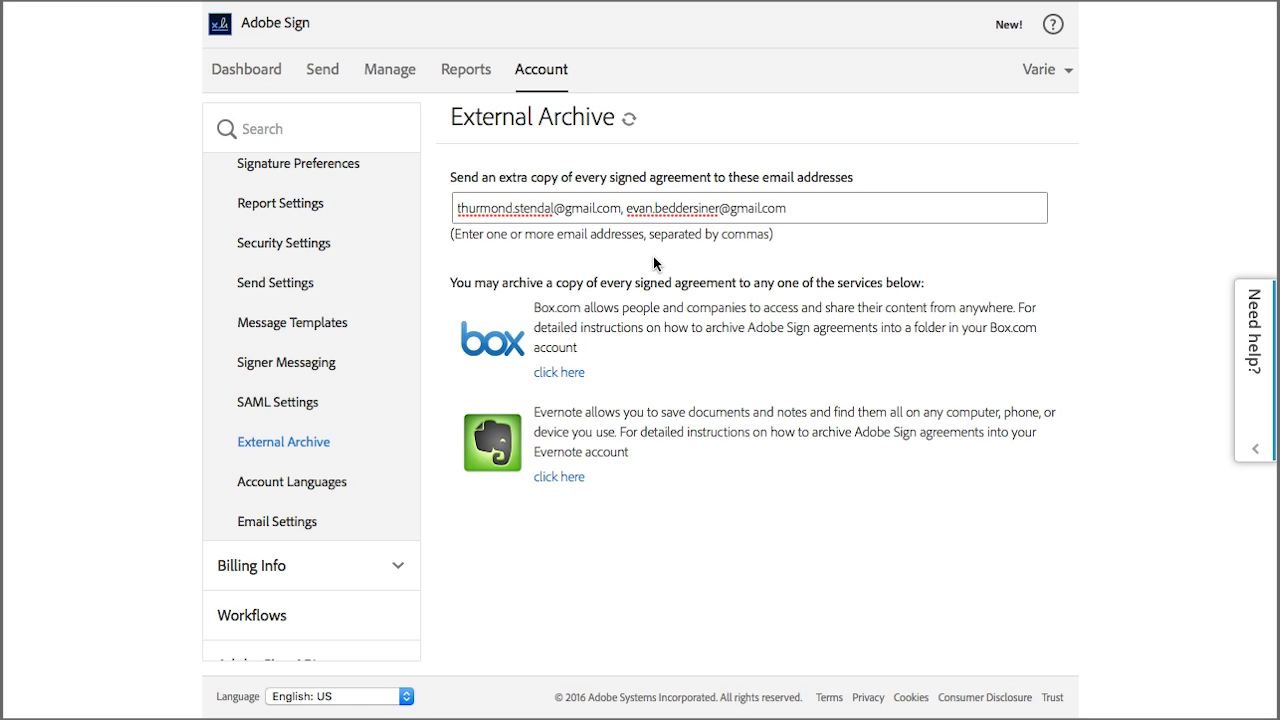
mouse_move(603, 372)
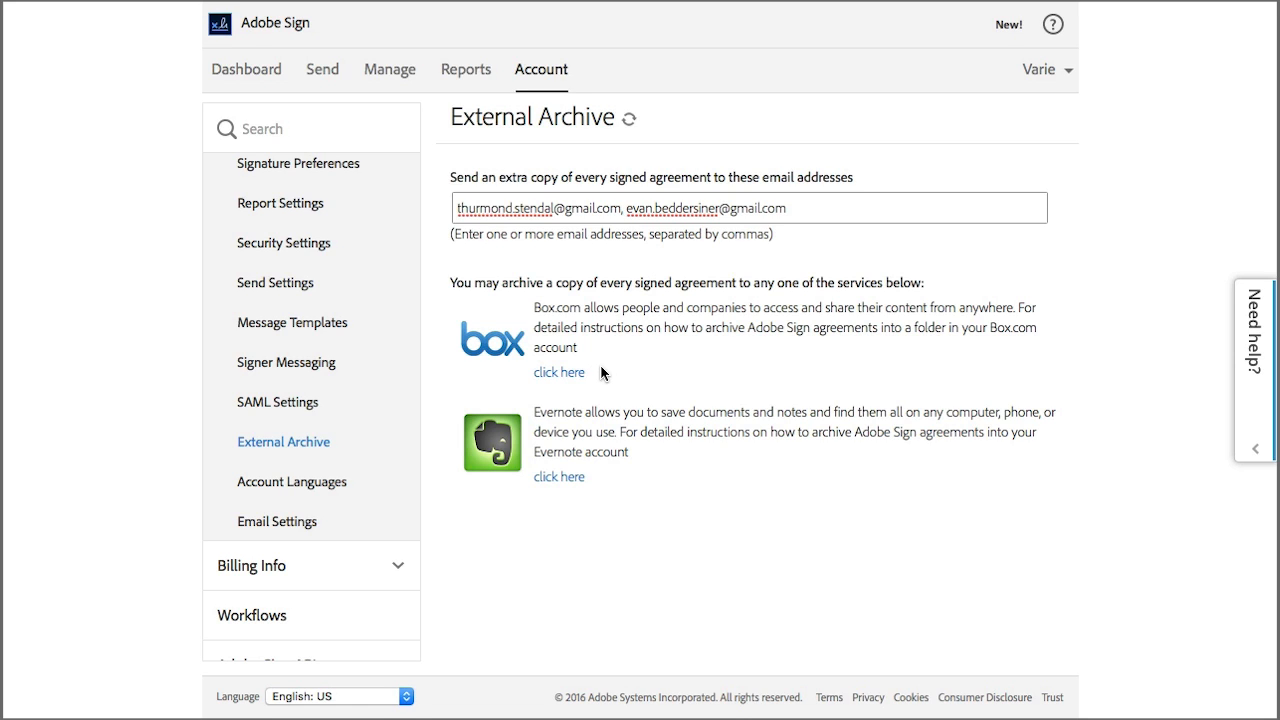
mouse_move(558, 476)
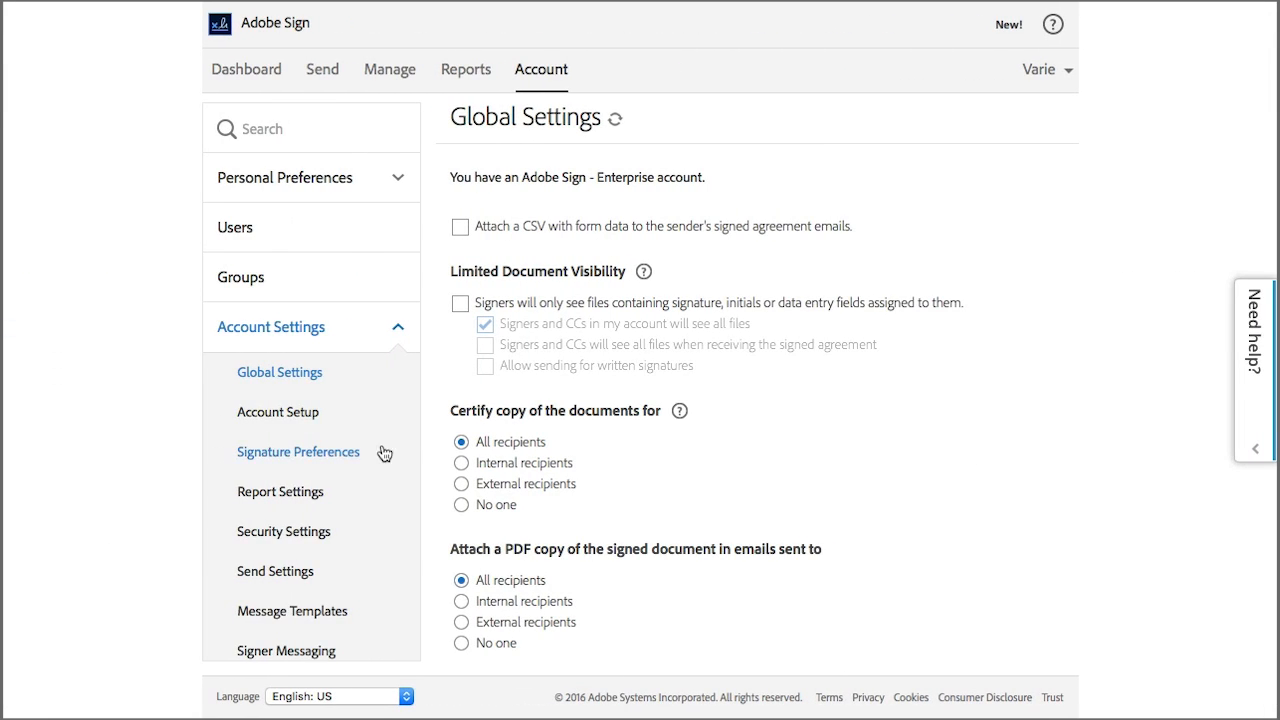
scroll("down", 3)
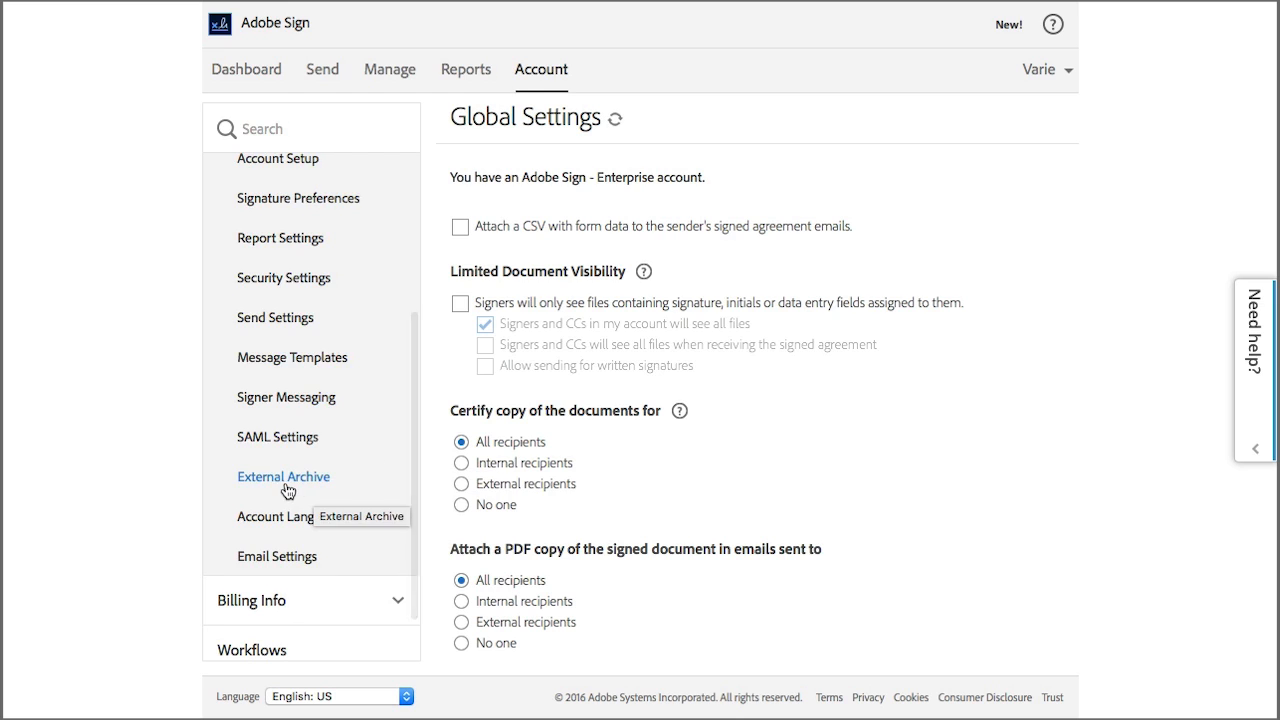
left_click(283, 476)
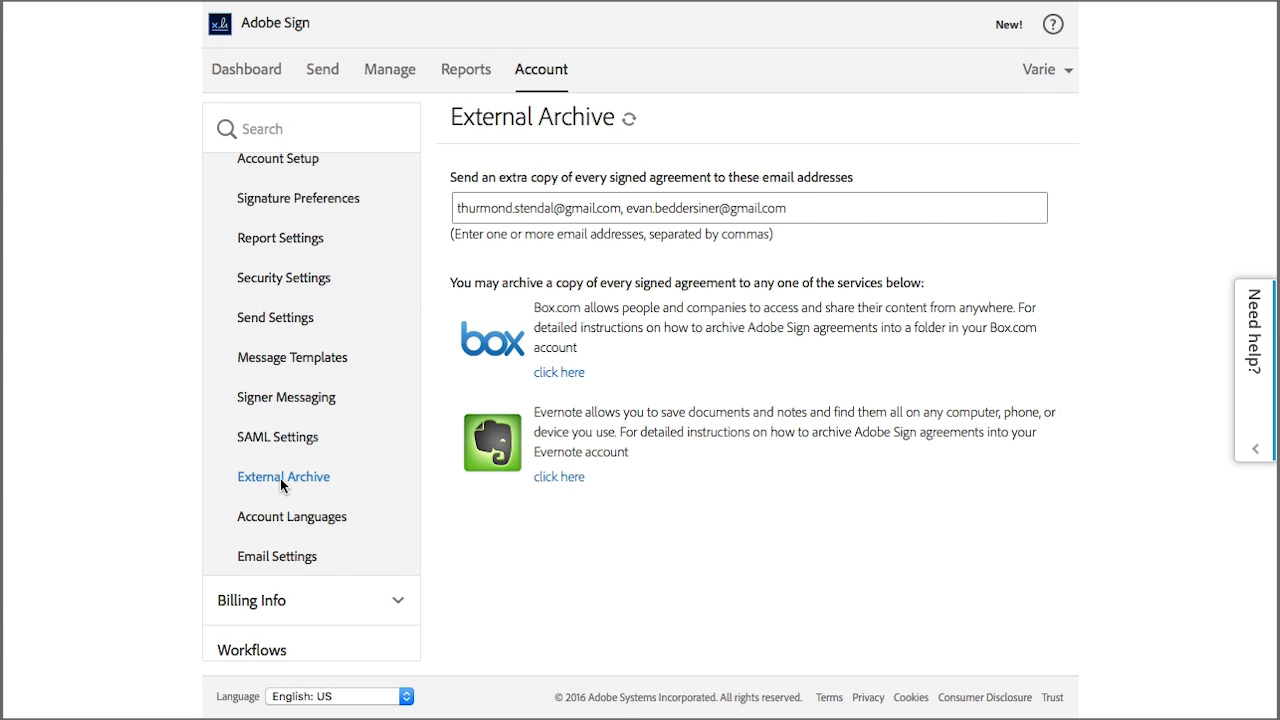
left_click(748, 208)
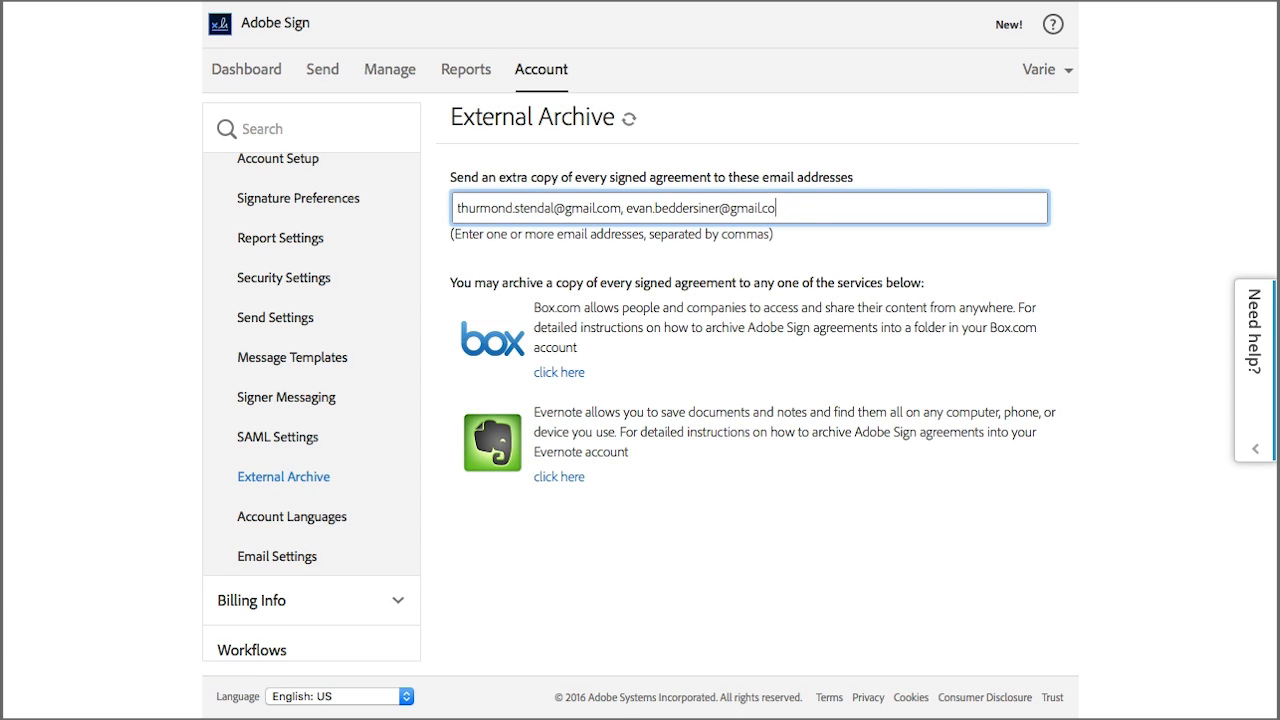
key("BackSpace")
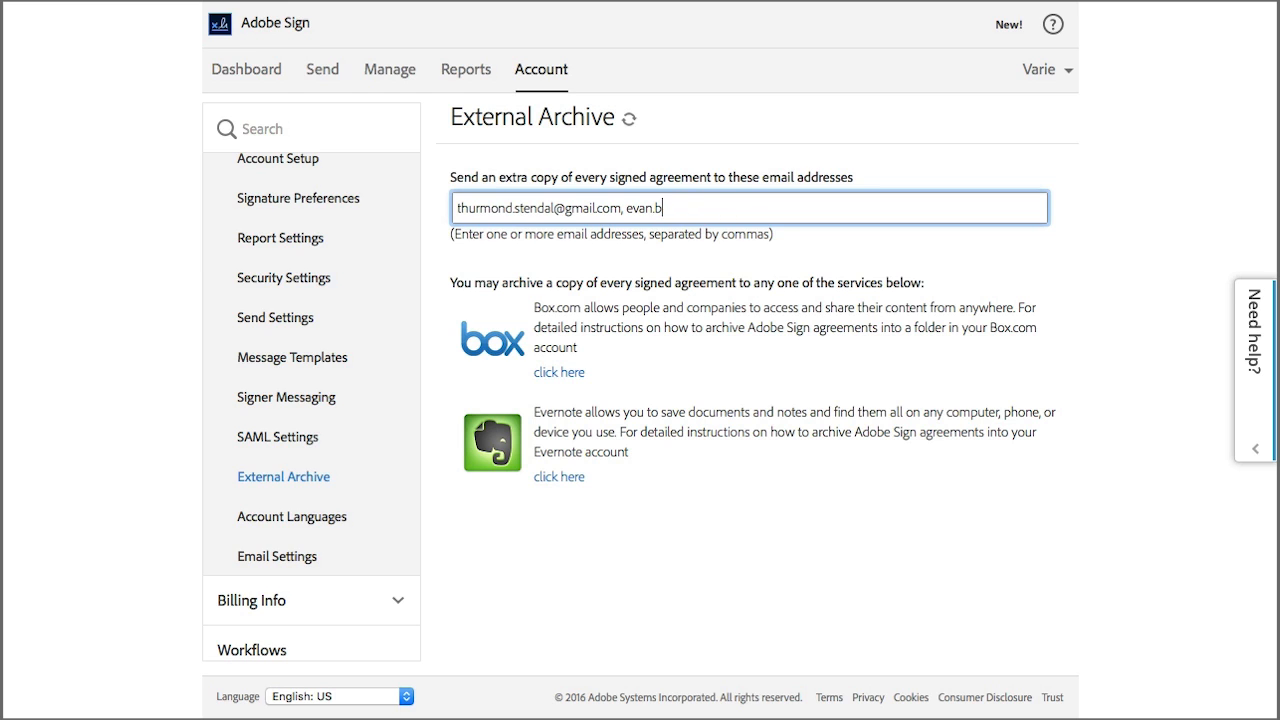